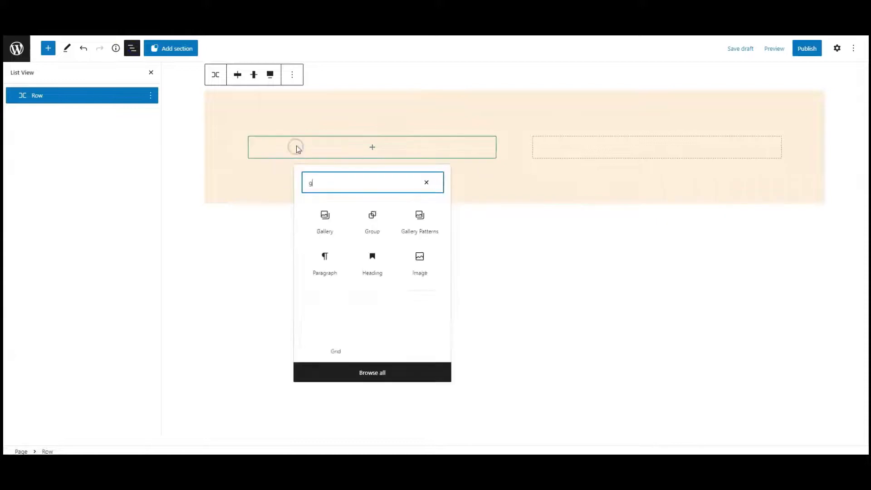
Insert a Group block into the Row by searching 'group' in the inserter
text(roup)
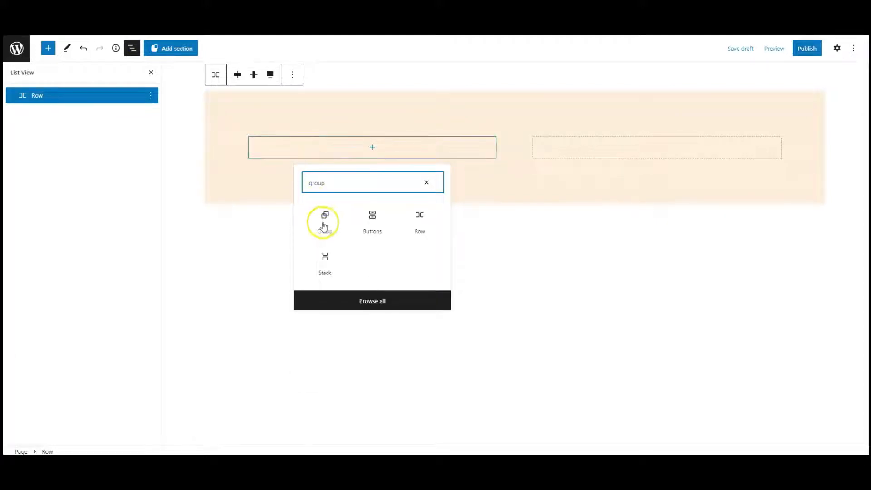
click(325, 220)
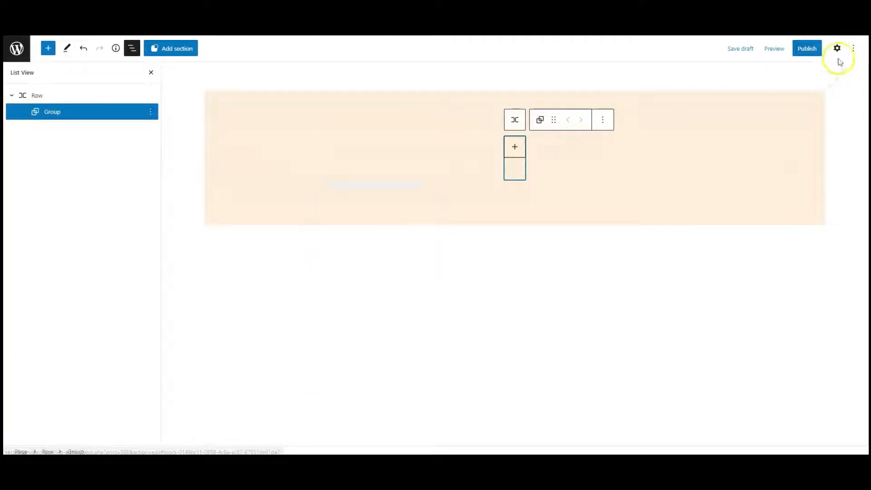
Set the blonde woman's portrait as the Group background, position 50/50, size Cover
click(838, 49)
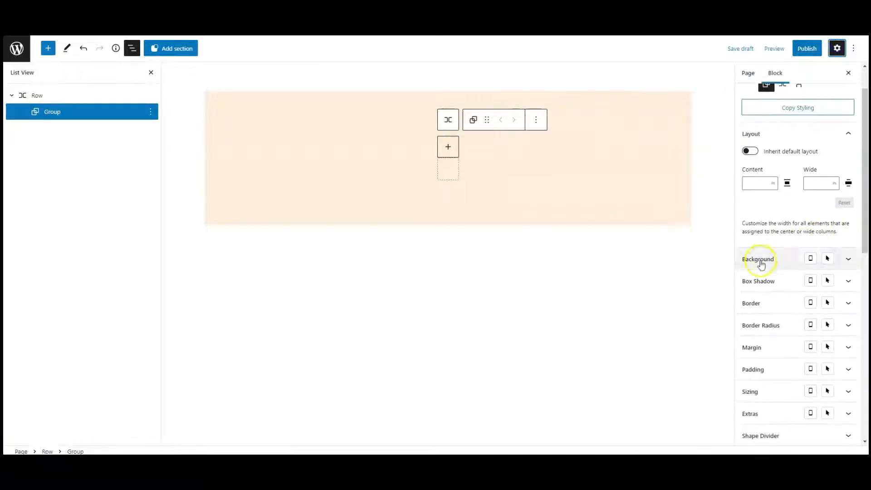
click(759, 259)
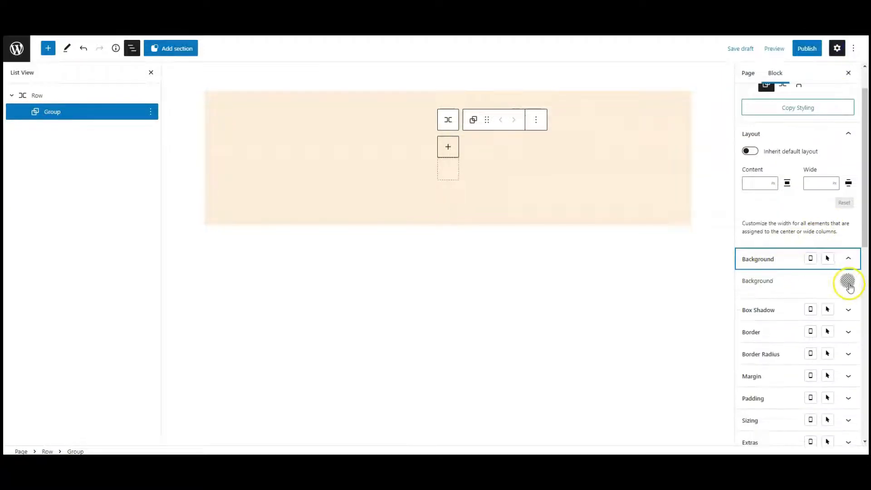
click(847, 281)
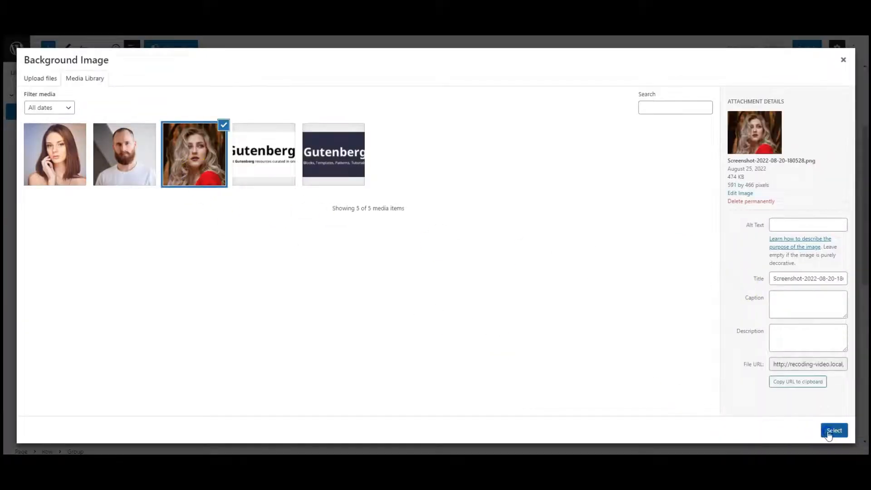
click(834, 434)
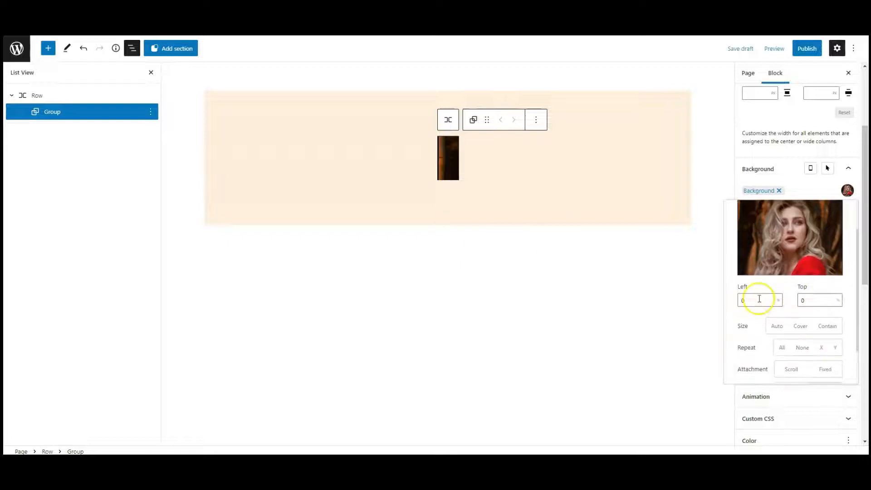
text(50)
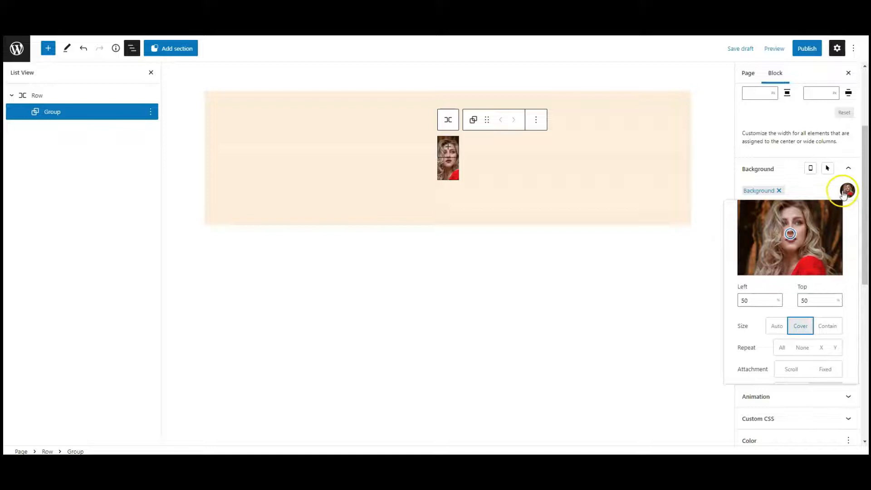
click(849, 169)
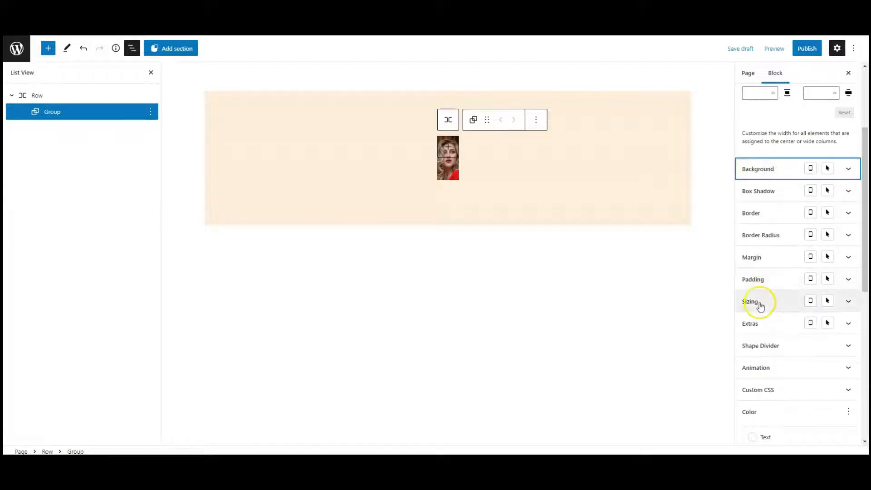
Size the Group to 400 px wide by 400 px high
click(750, 301)
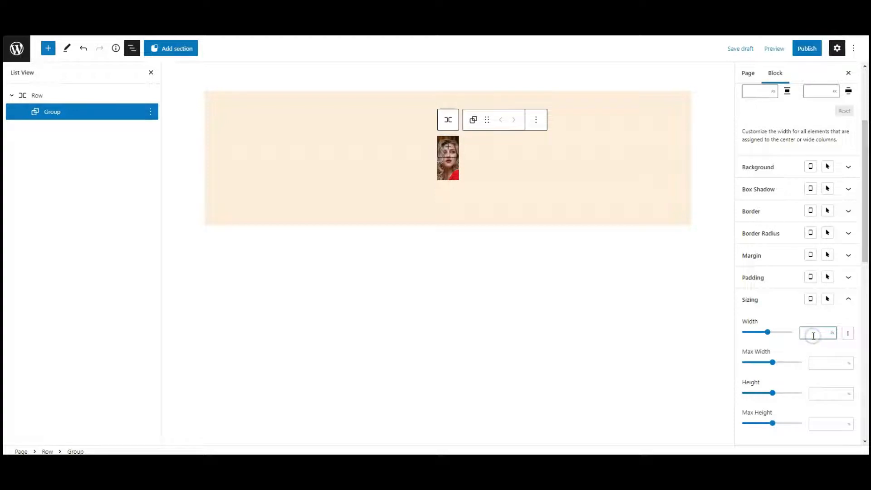
text(400)
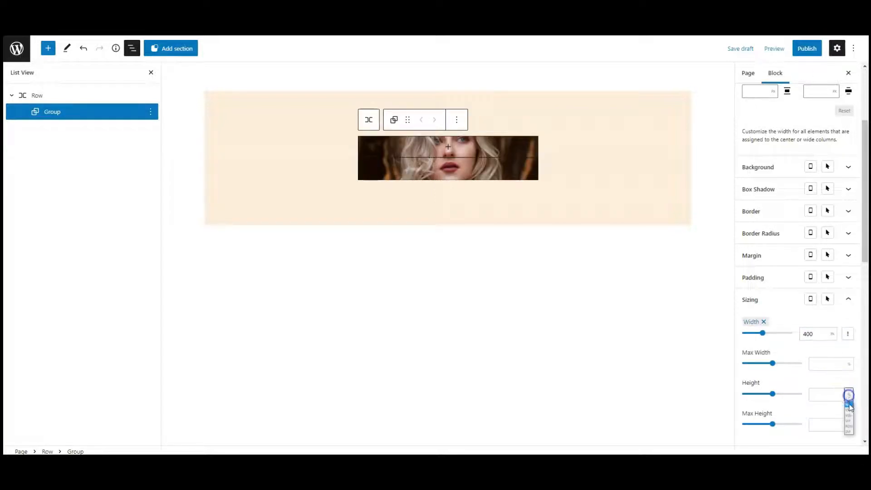
text(400)
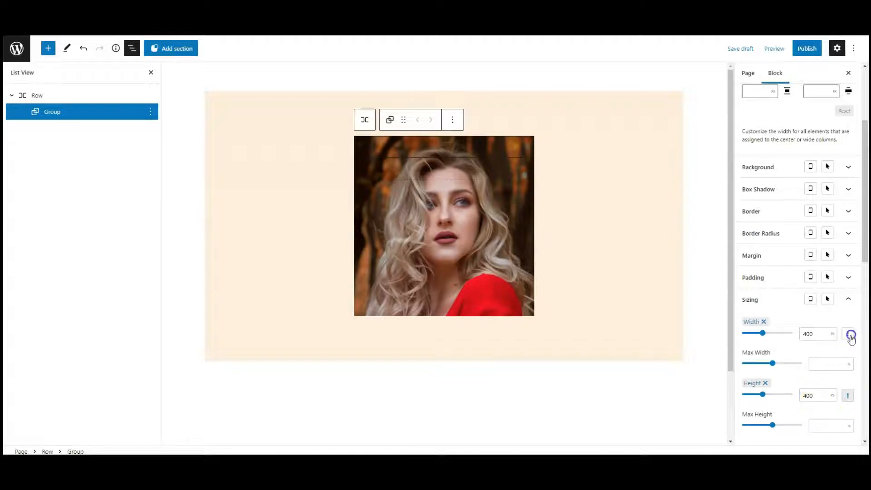
Round all corners to 999 px so the Group becomes a circle, then add a block inside it
click(761, 233)
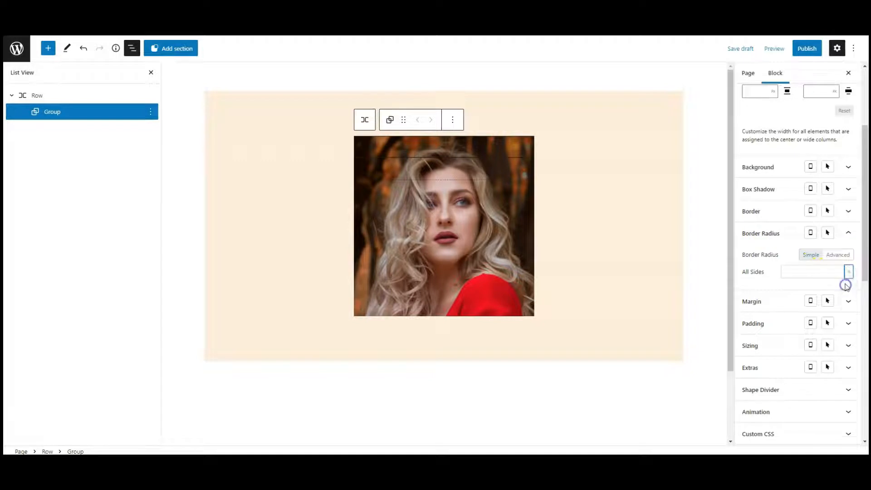
click(811, 271)
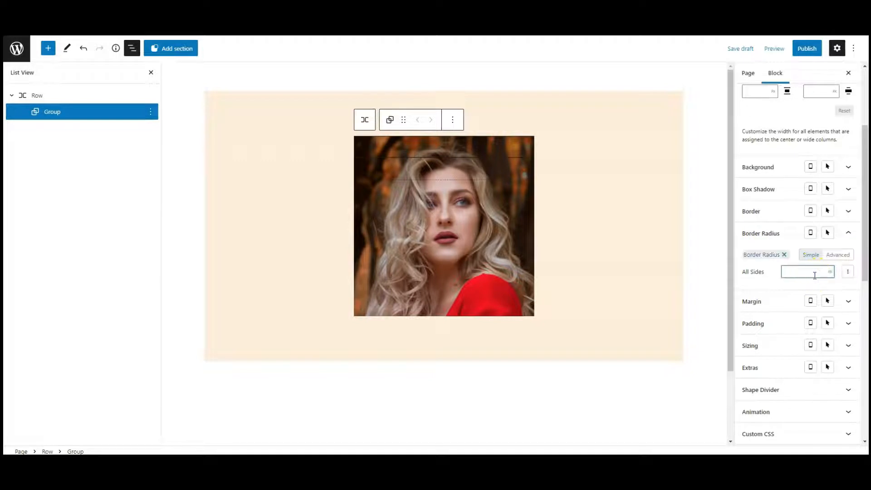
text(999)
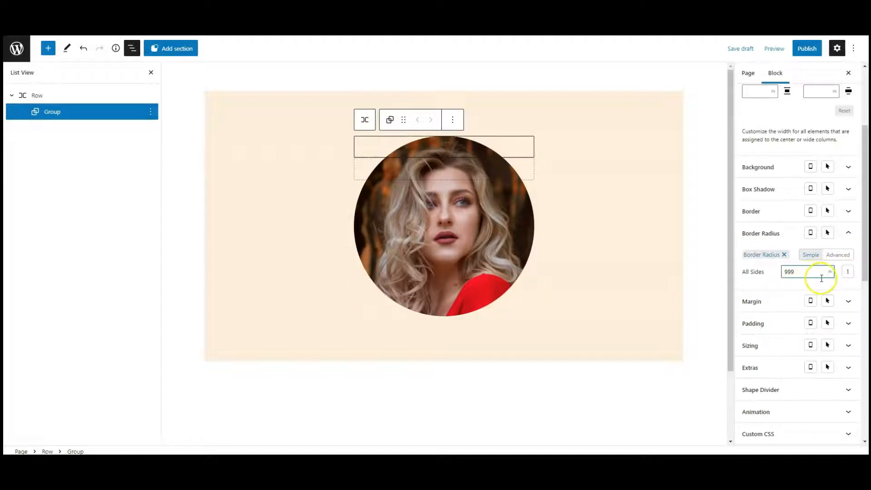
click(761, 234)
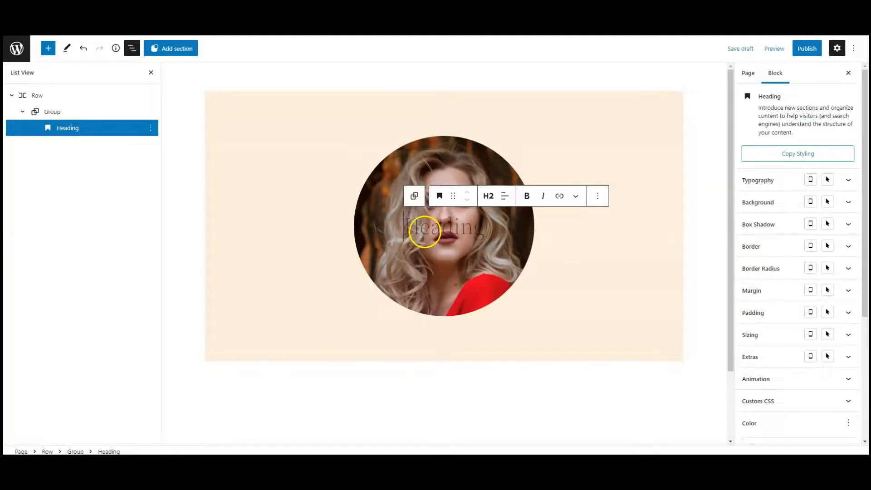
Name the heading 'Arlene Carlson' and colour its text white (FFFFFF)
text(Arlene Carlson)
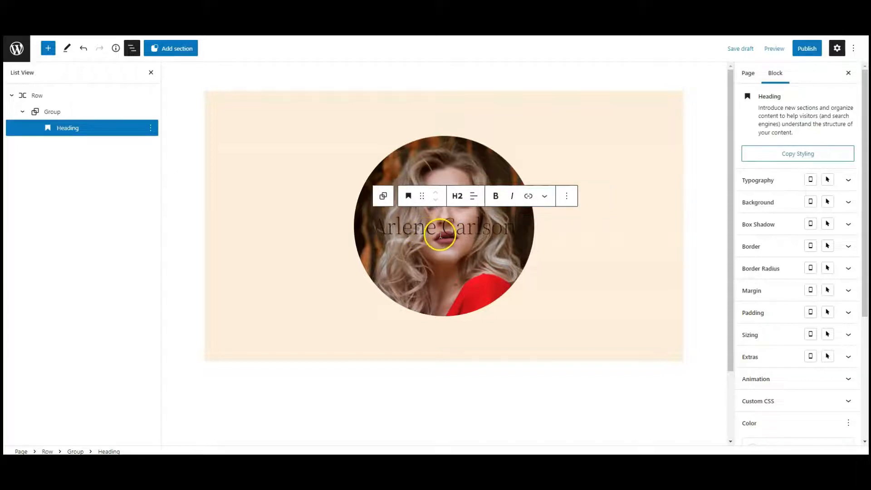
click(757, 180)
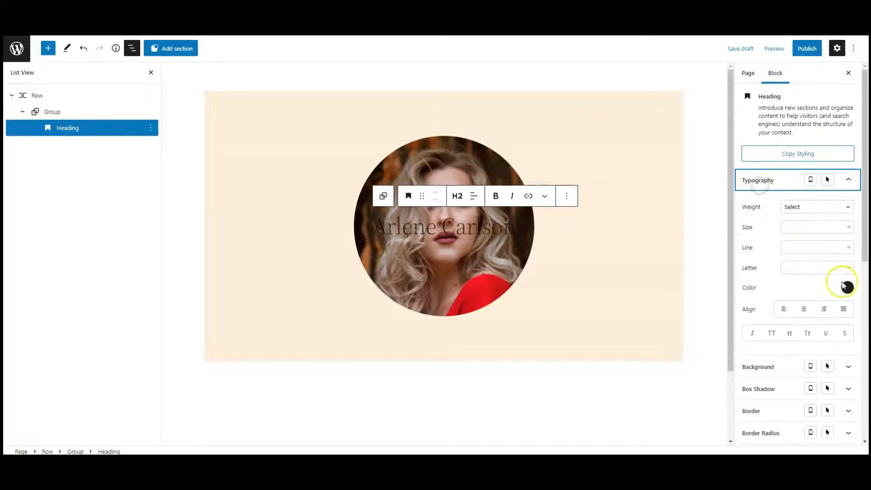
click(844, 285)
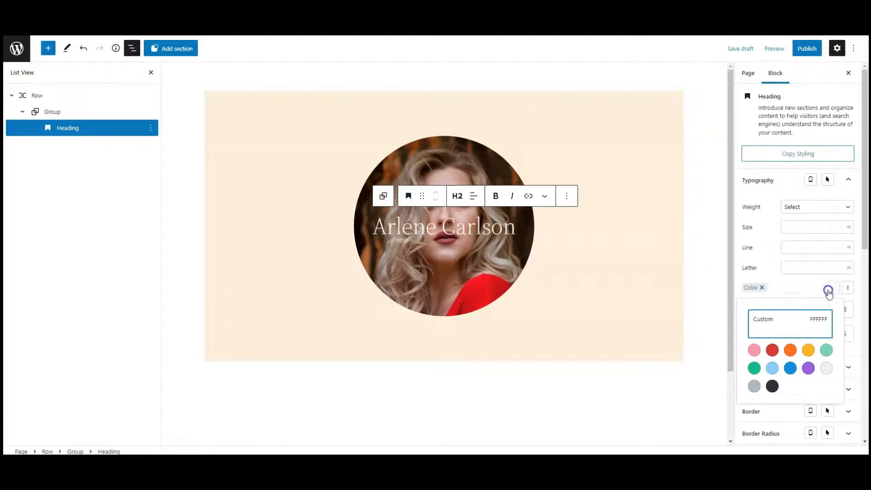
Make the heading Bold, centred, size 35 with letter spacing 4
click(816, 207)
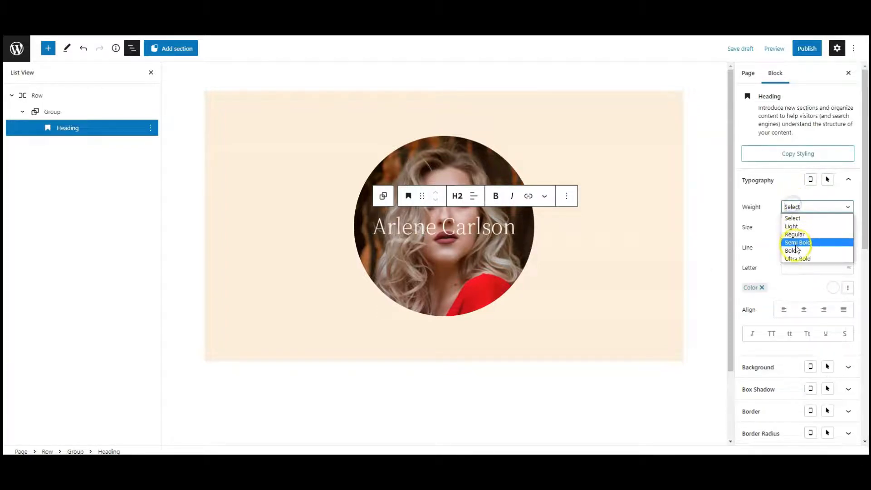
click(790, 250)
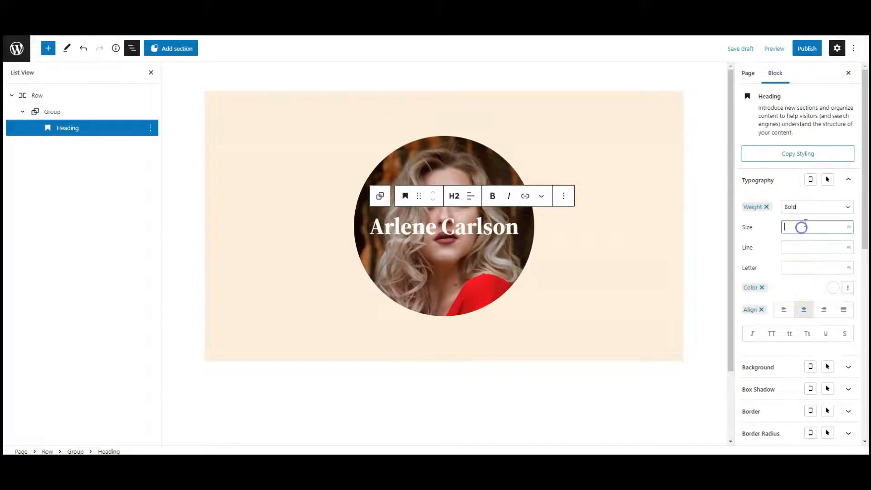
text(35)
click(817, 268)
text(4)
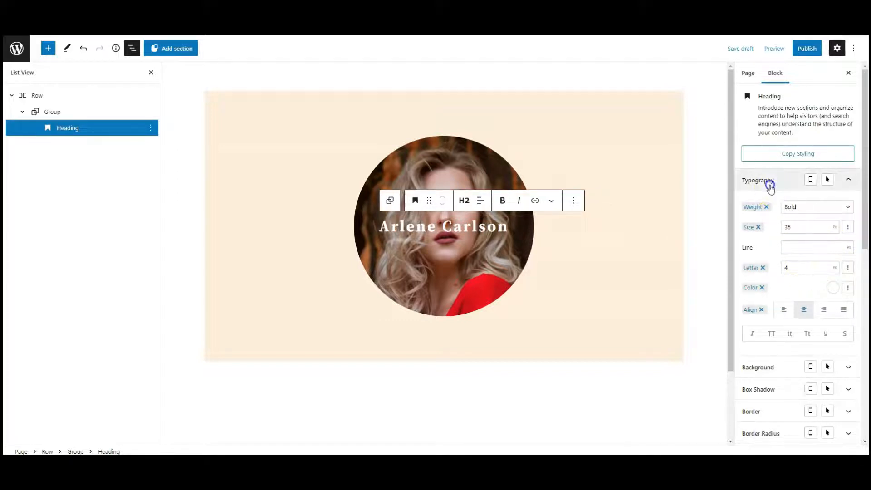
click(52, 112)
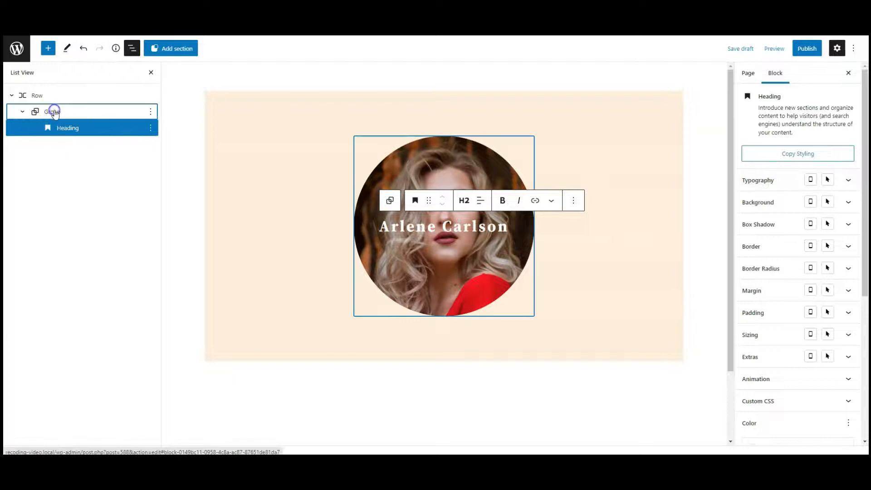
Give the portrait Group the additional CSS class 'frame-effect' and reselect it
click(52, 112)
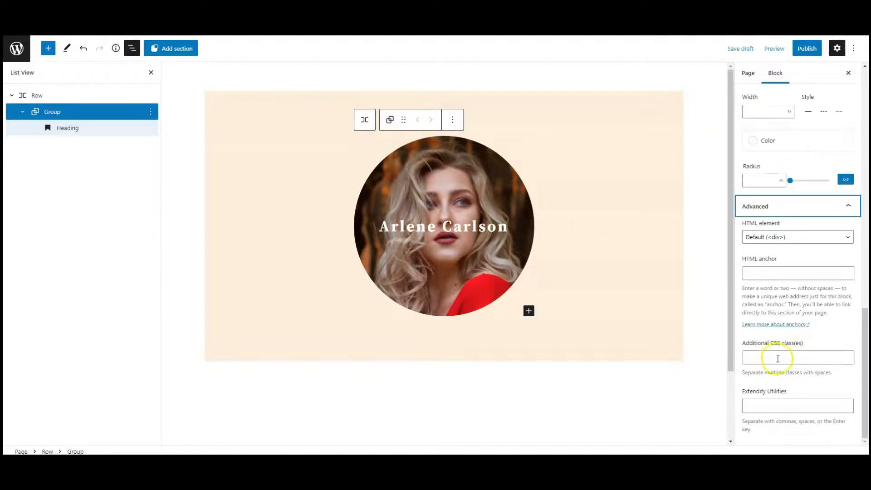
text(frame-effect)
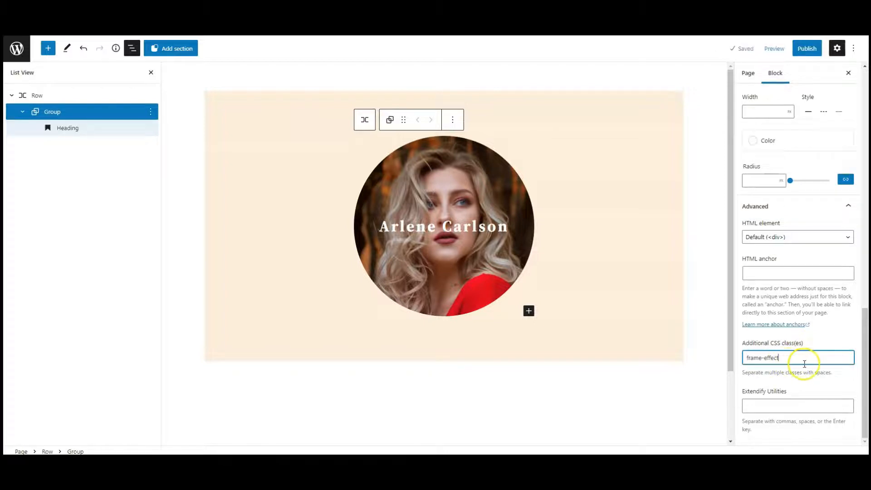
click(796, 358)
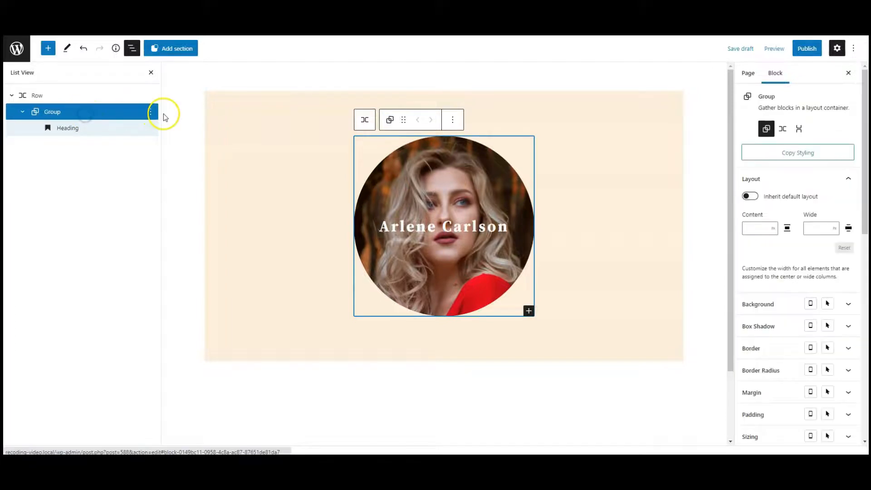
Duplicate the portrait Group from List View to get three copies in the Row
click(151, 111)
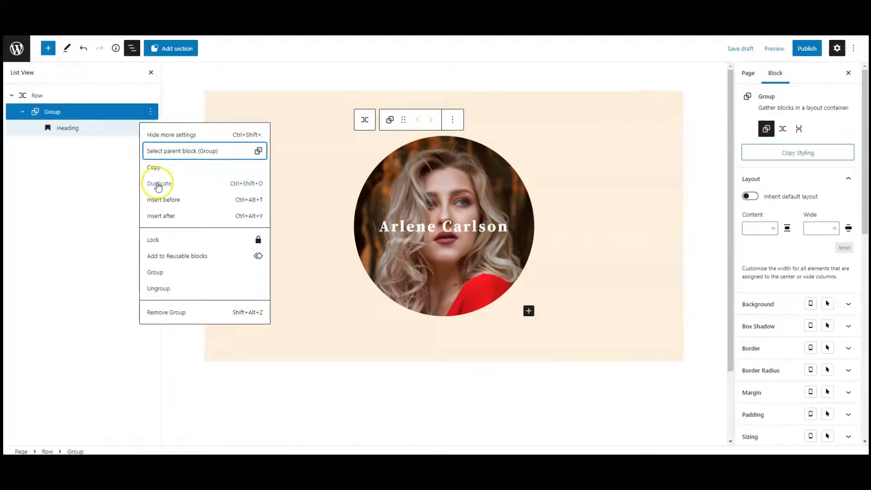
click(160, 184)
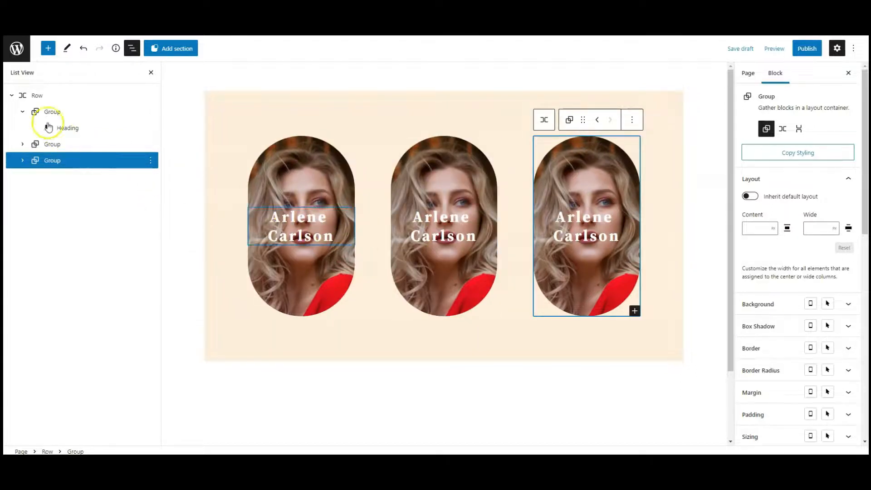
click(53, 128)
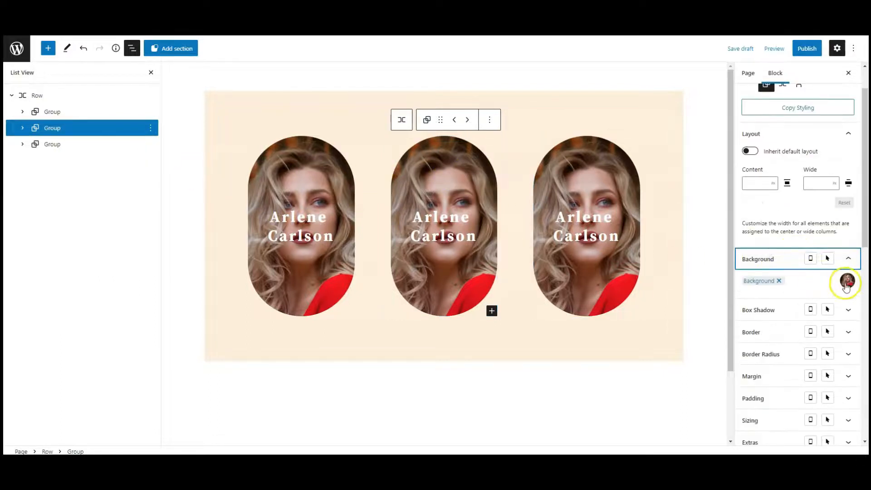
click(847, 281)
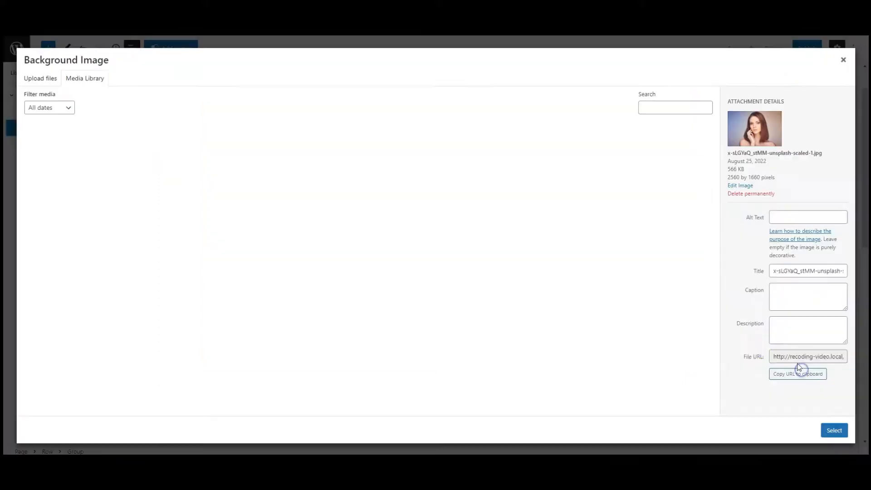
click(124, 154)
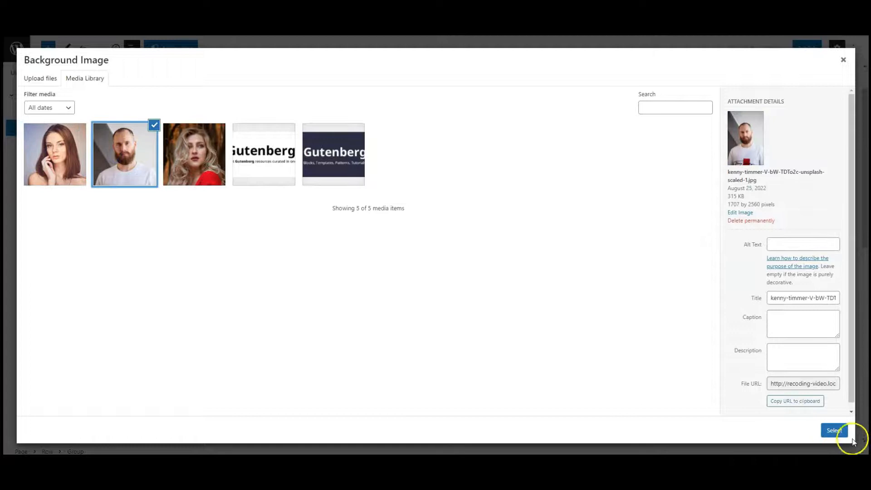
click(834, 431)
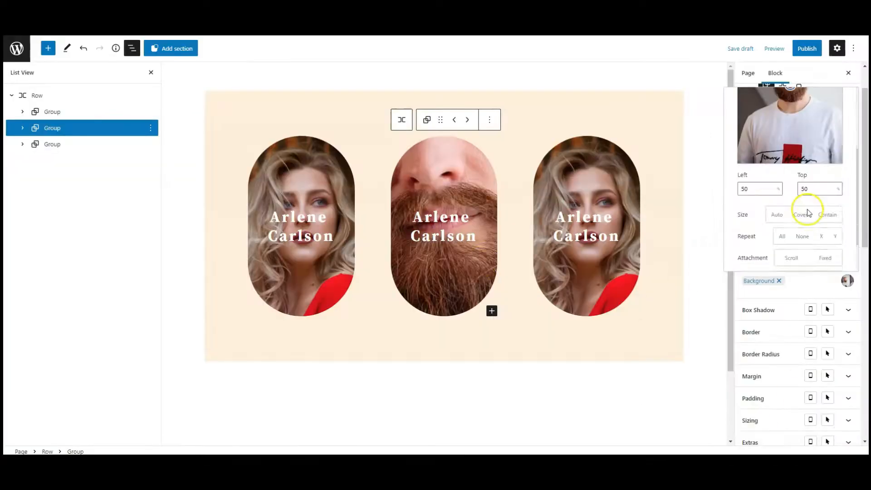
click(801, 198)
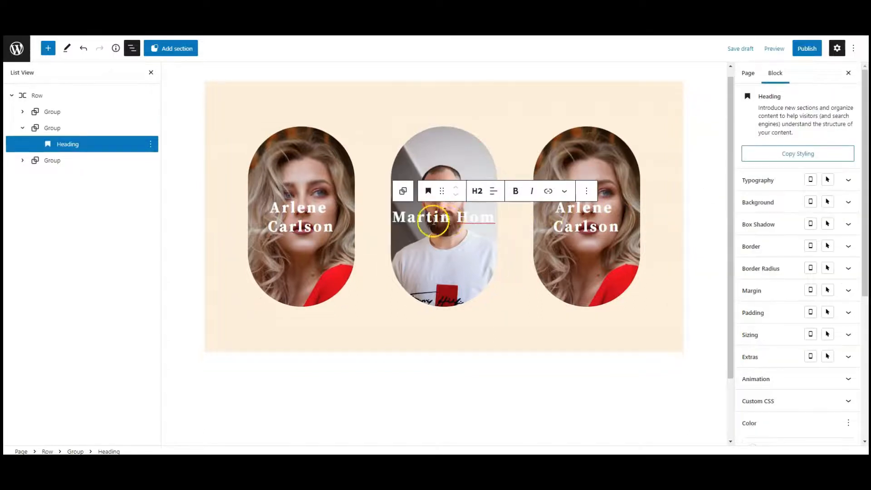
mouse_move(162, 172)
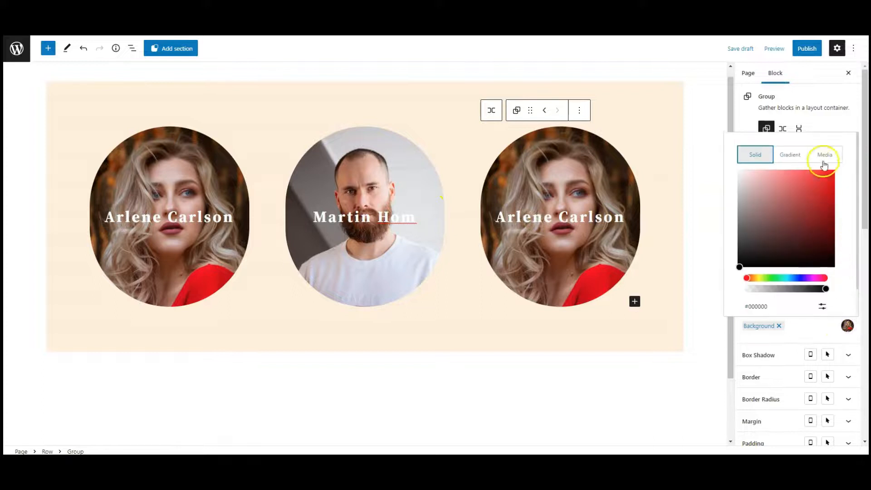
click(825, 154)
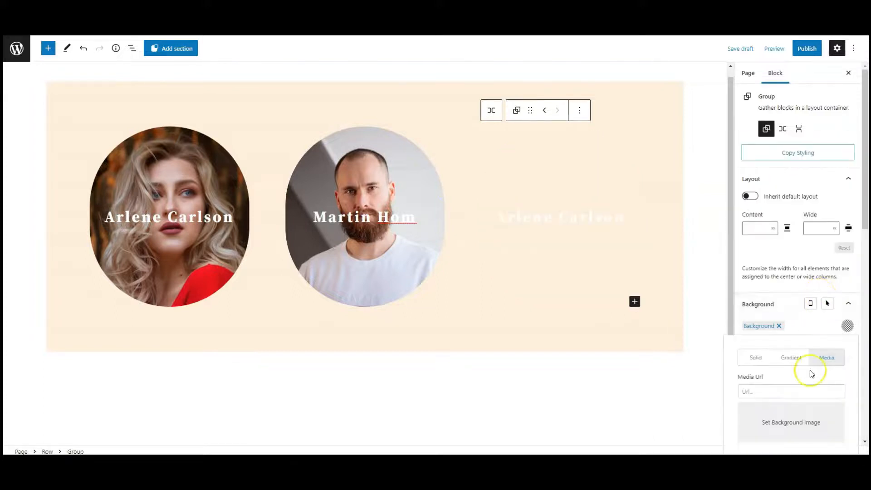
click(791, 422)
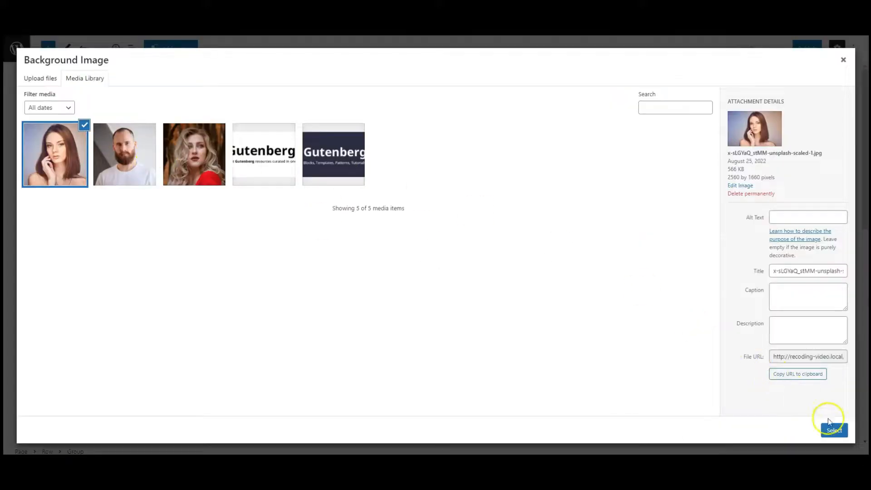
click(833, 430)
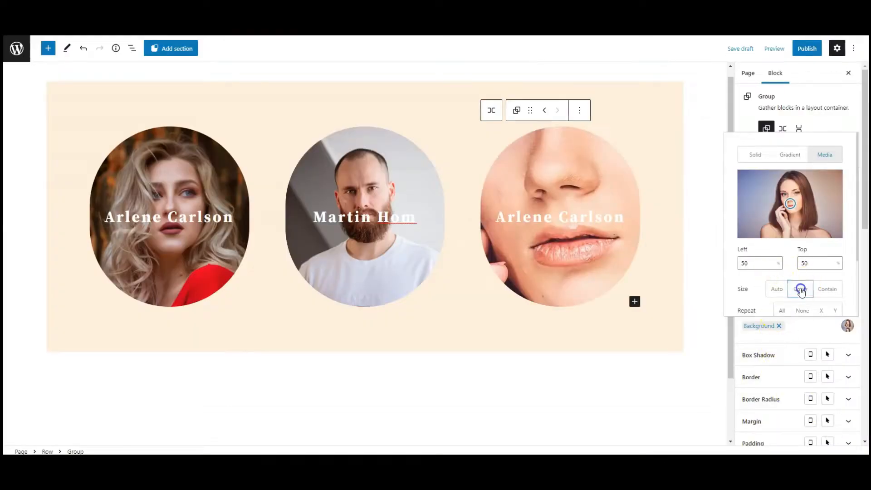
click(800, 287)
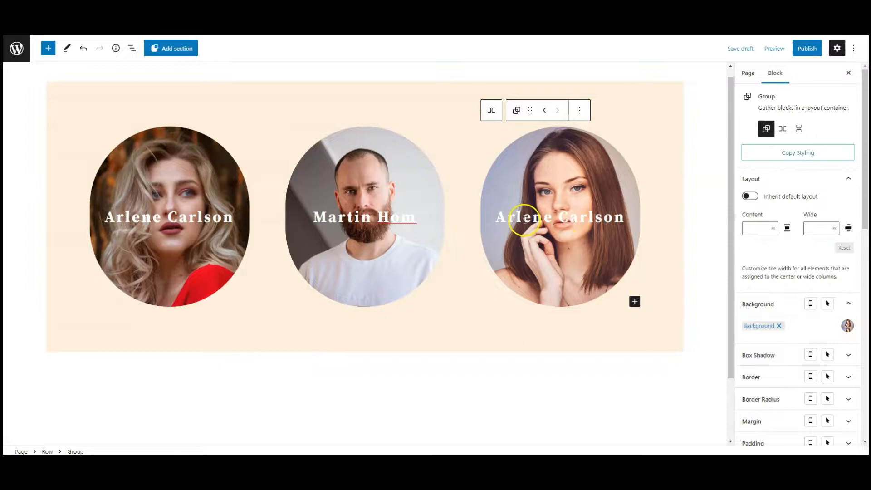
click(560, 217)
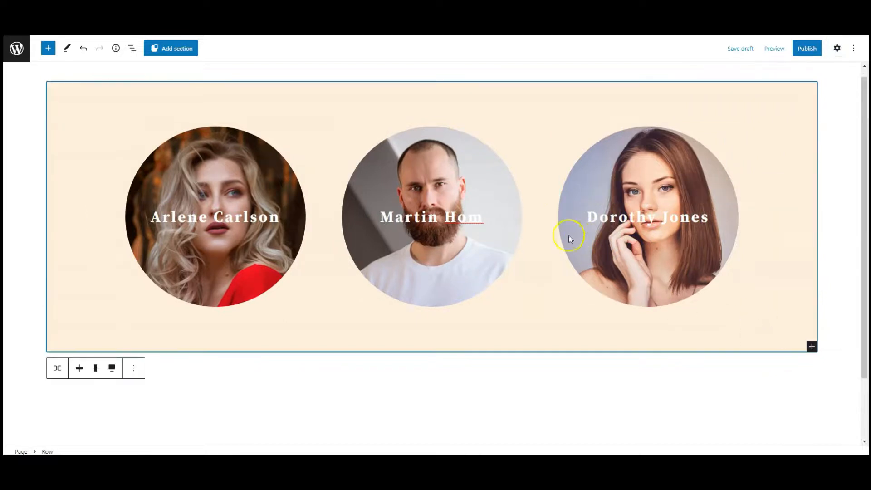
mouse_move(479, 164)
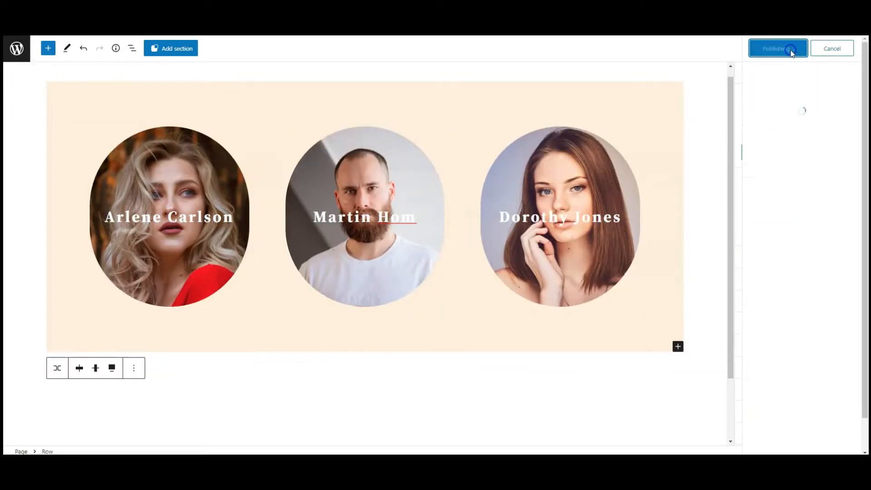
Publish the page with the three team-member portraits
click(778, 48)
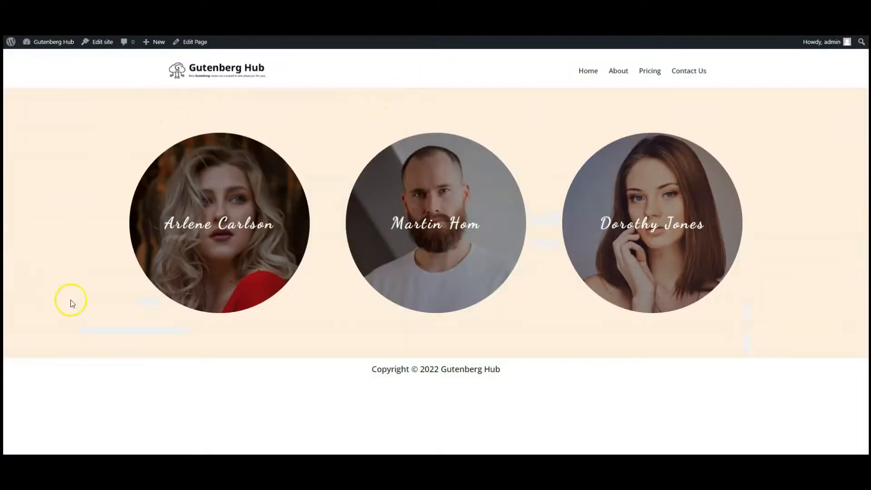
mouse_move(649, 325)
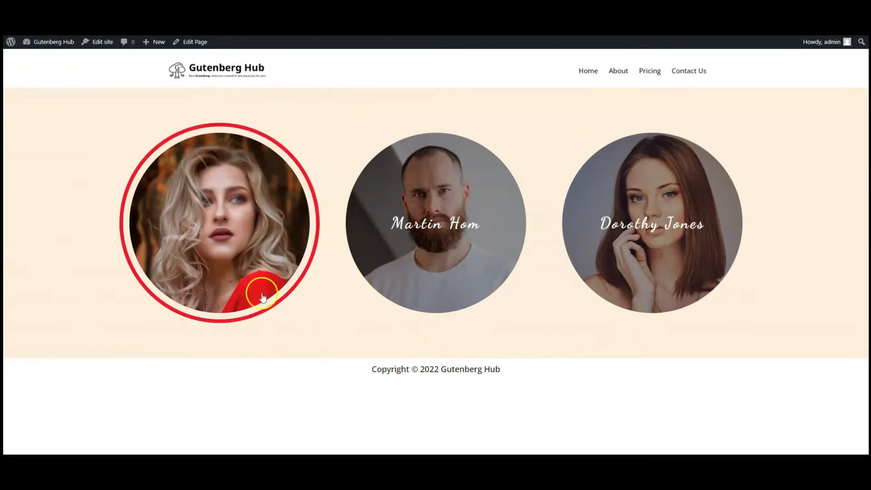
mouse_move(456, 324)
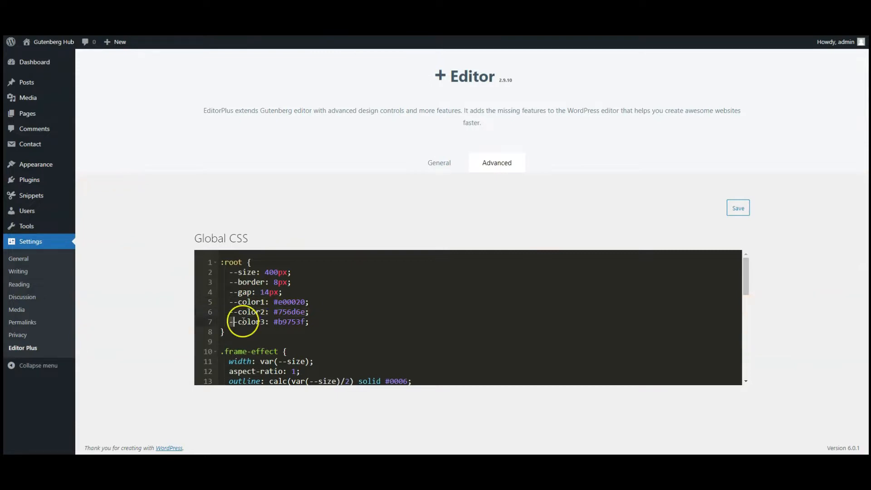
Change the Global CSS --color1 value from #e00020 to #FB0F07
double_click(288, 301)
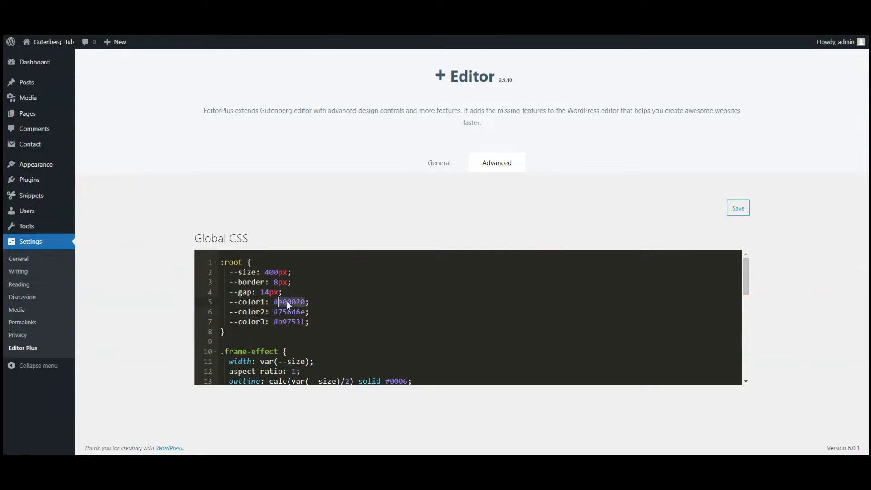
text(#FB0F07)
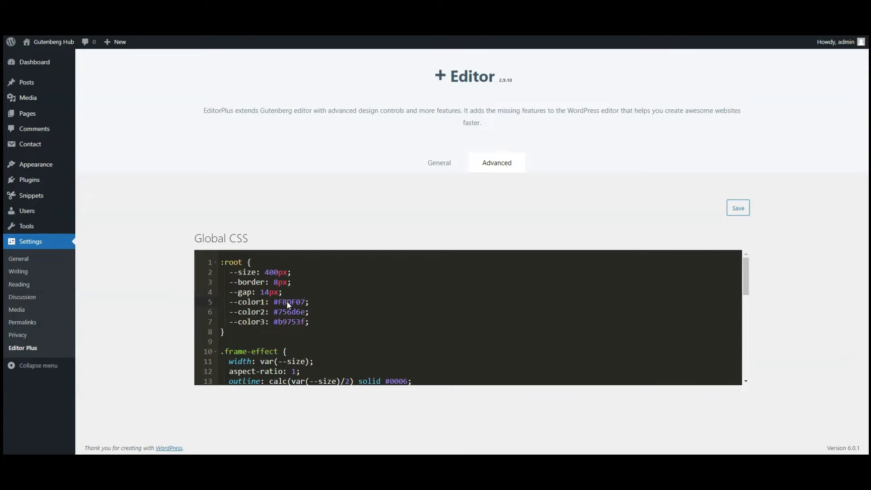
mouse_move(704, 229)
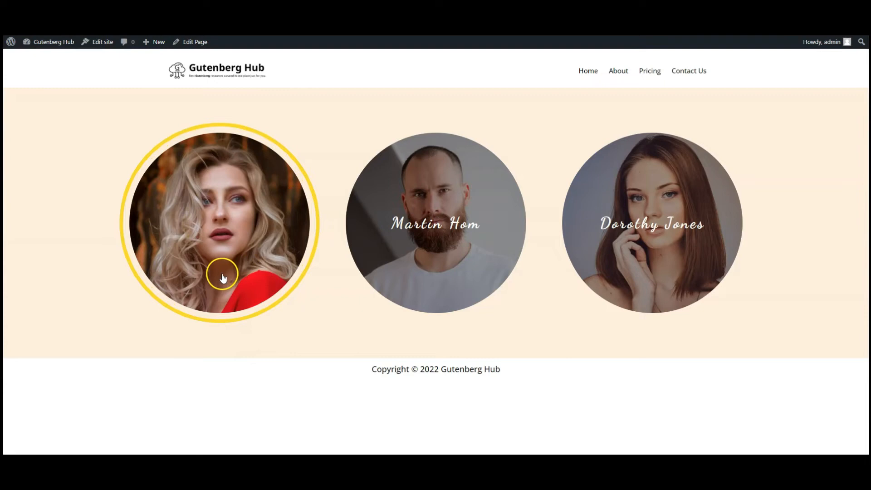
mouse_move(280, 330)
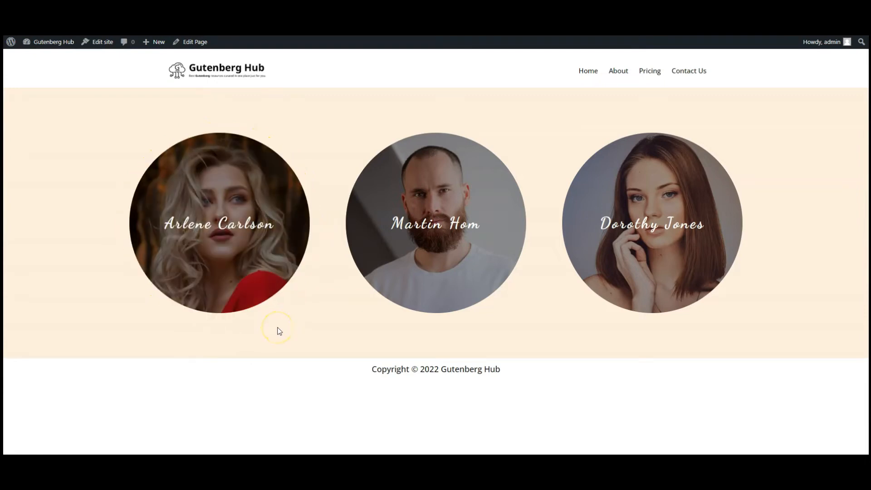